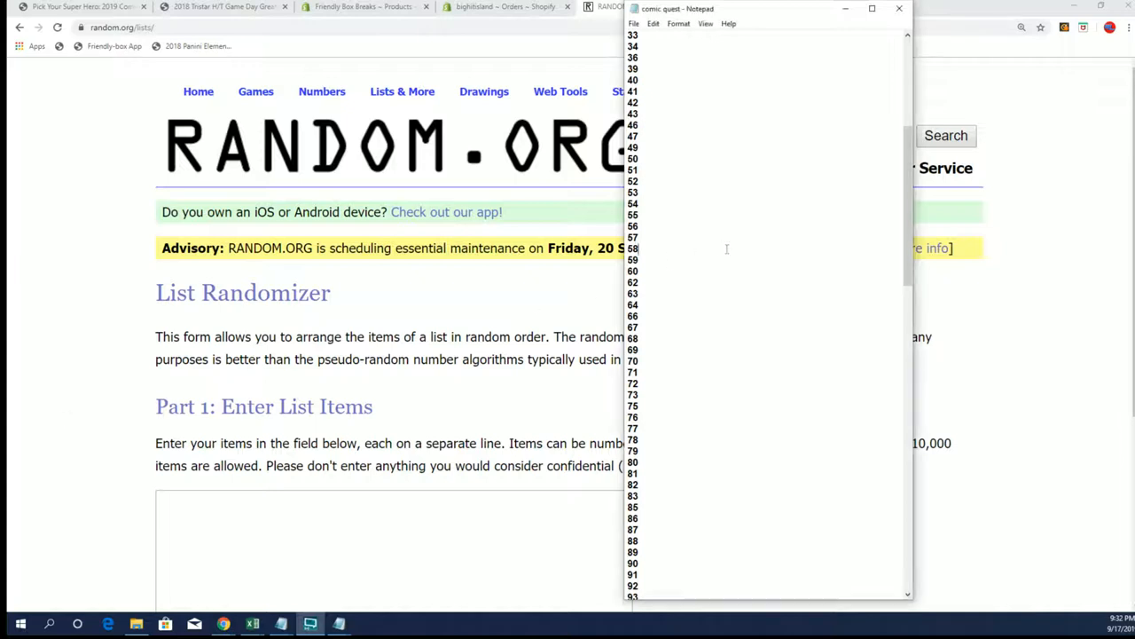
# Scroll the RANDOM.ORG page down to Part 2 with the Randomize button.
pyautogui.scroll(-3)
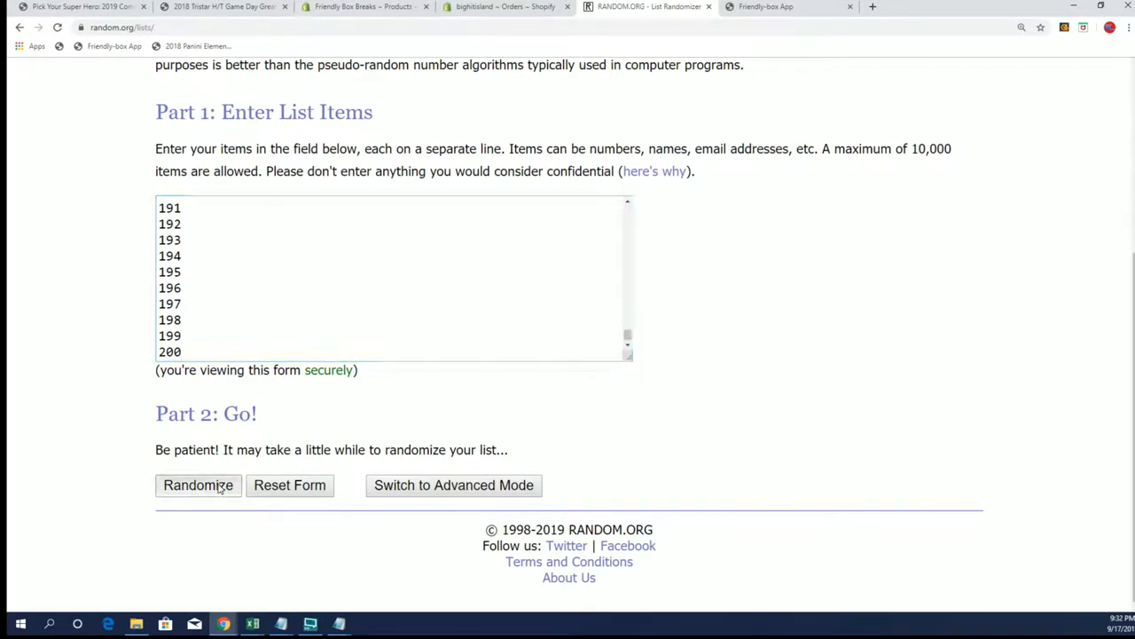
# Randomize the 172-item list, then re-shuffle it repeatedly with Again!
pyautogui.click(198, 485)
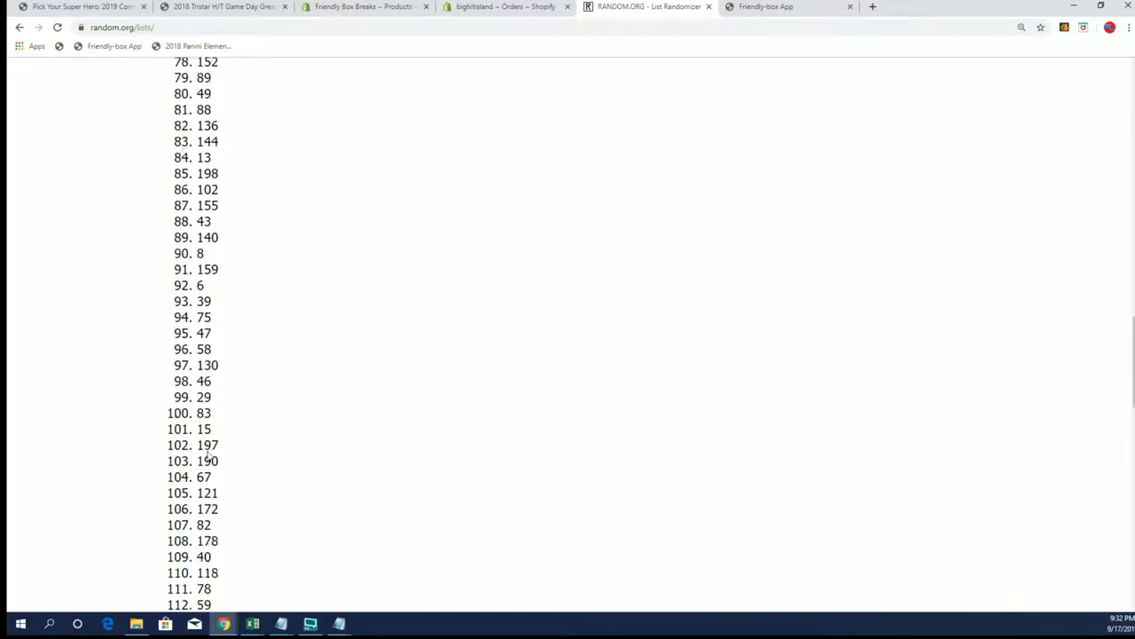
pyautogui.click(183, 485)
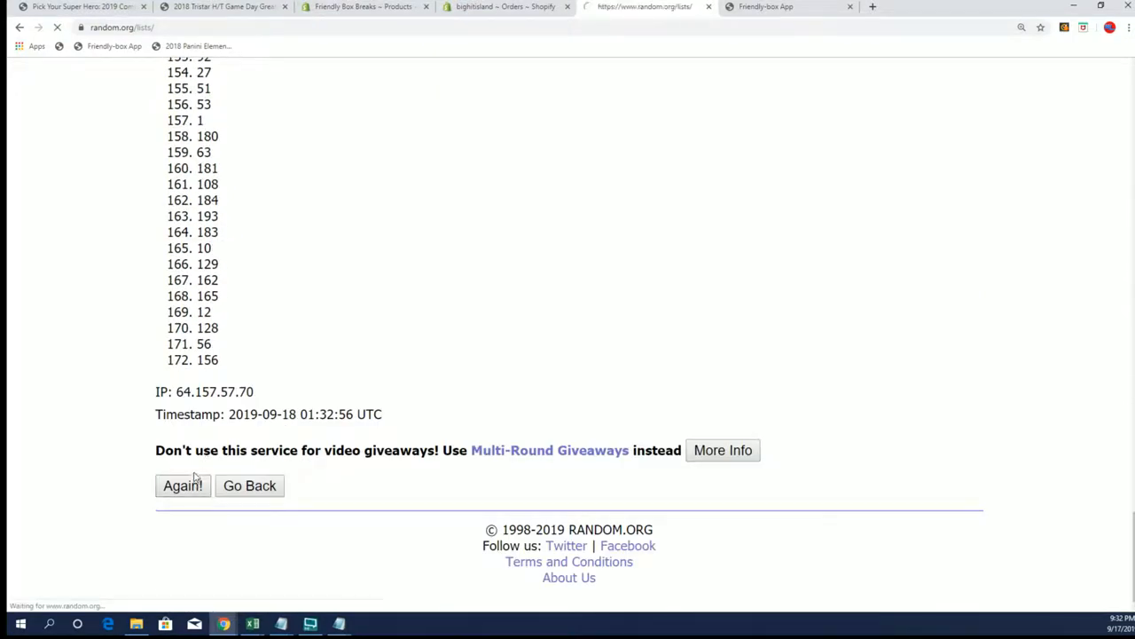
pyautogui.click(182, 485)
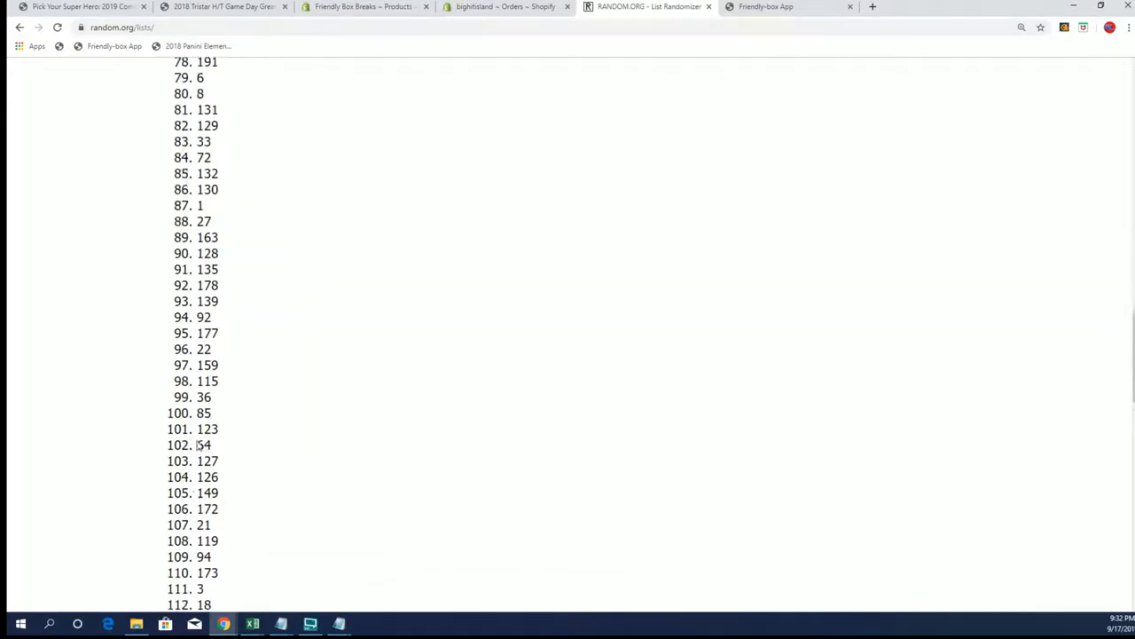
pyautogui.click(183, 484)
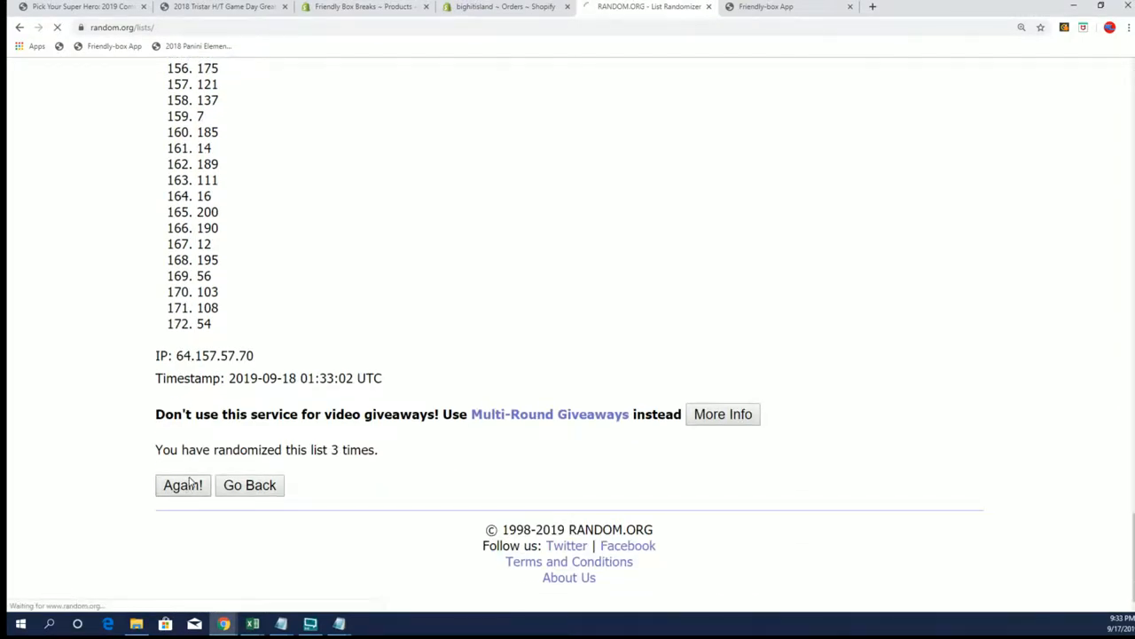
pyautogui.click(182, 484)
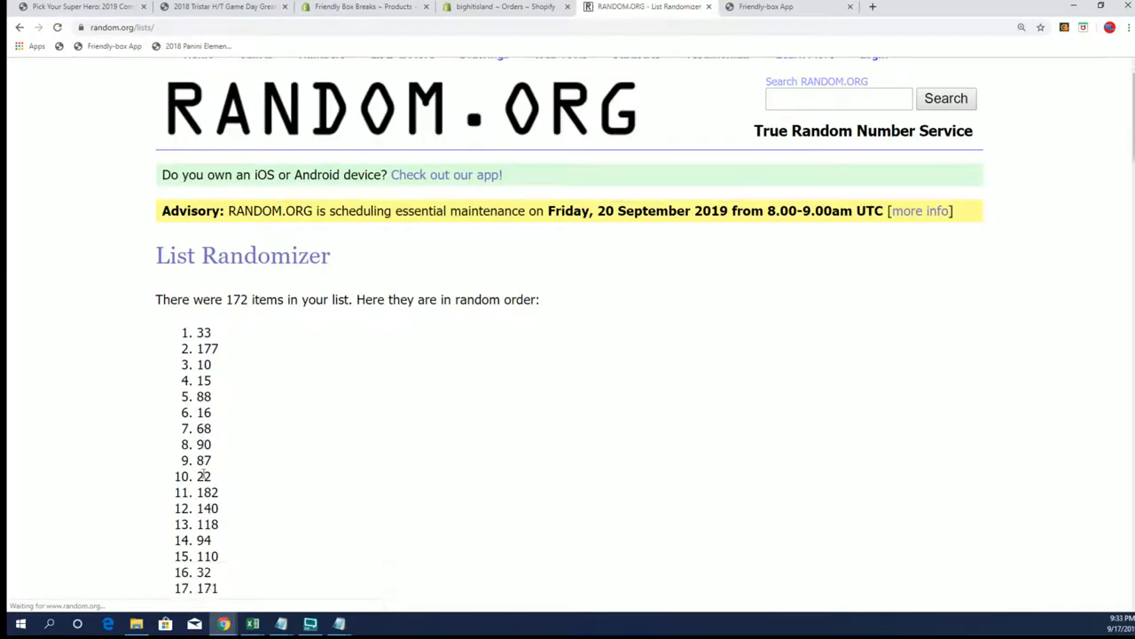
pyautogui.scroll(-3)
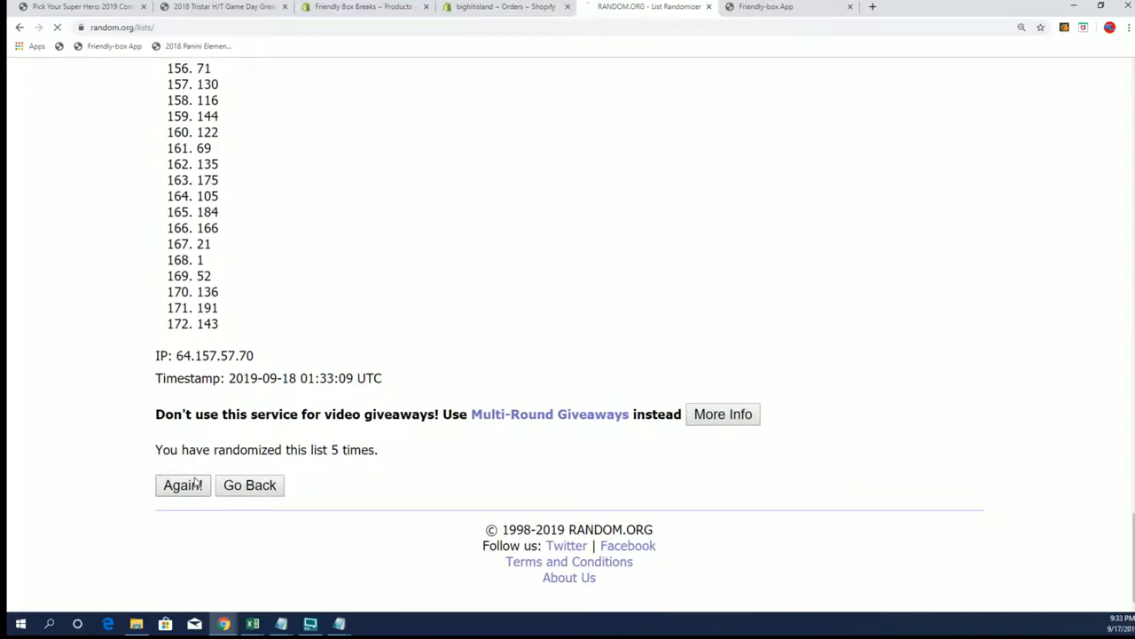
pyautogui.click(182, 485)
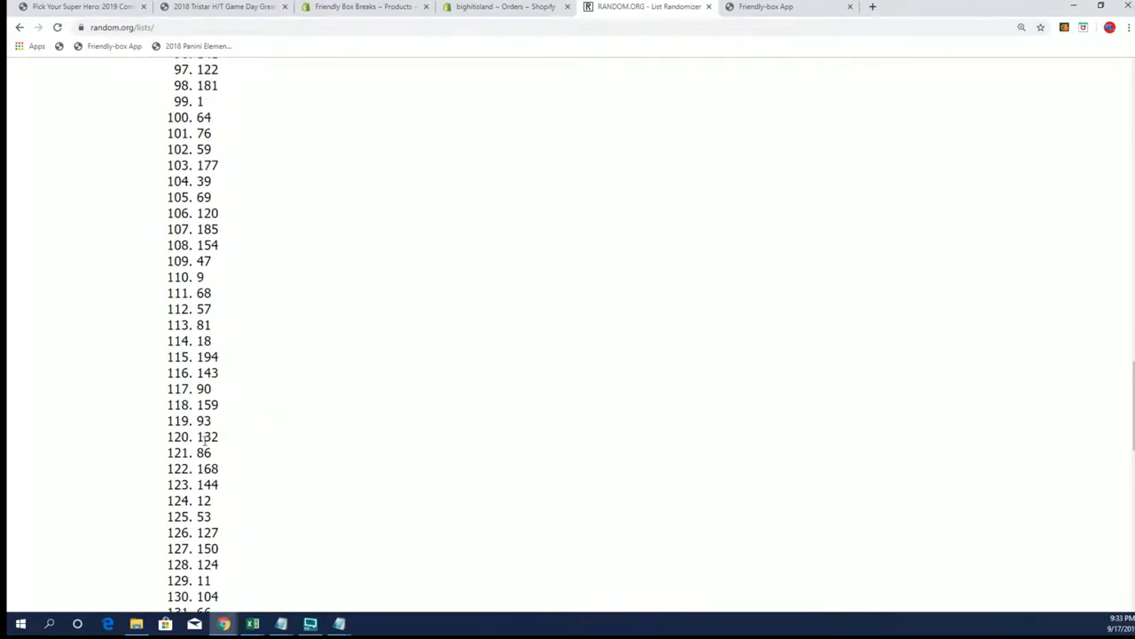
pyautogui.click(182, 484)
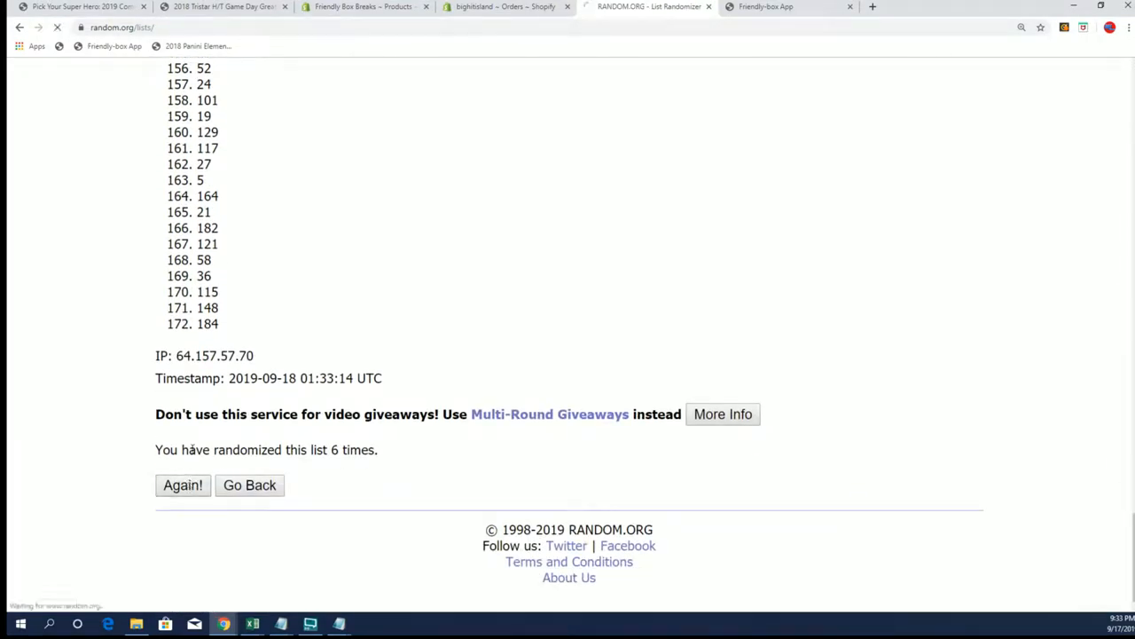
# Shuffle once more so the result starts 70, 139, 54, then restore Notepad.
pyautogui.click(183, 485)
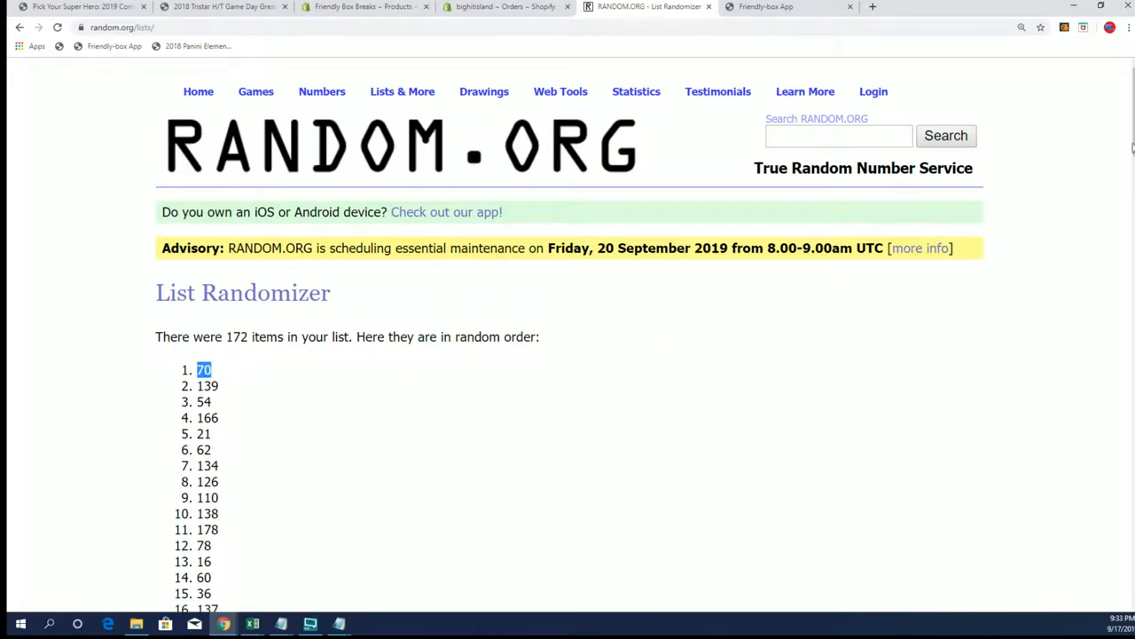
pyautogui.scroll(-3)
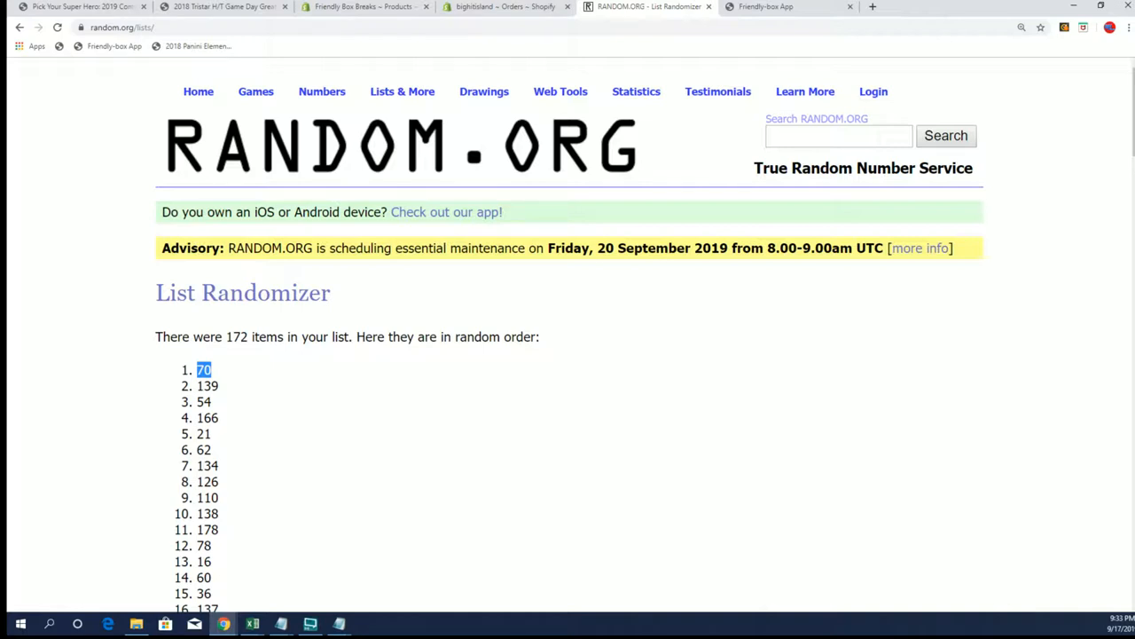
pyautogui.moveTo(926, 566)
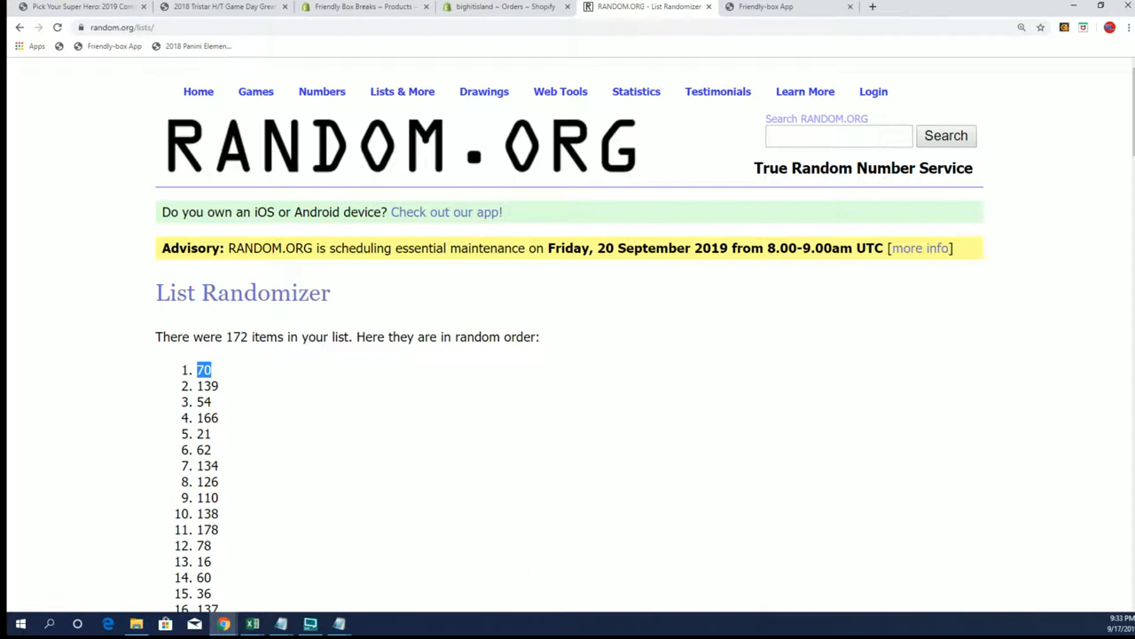
pyautogui.moveTo(761, 240)
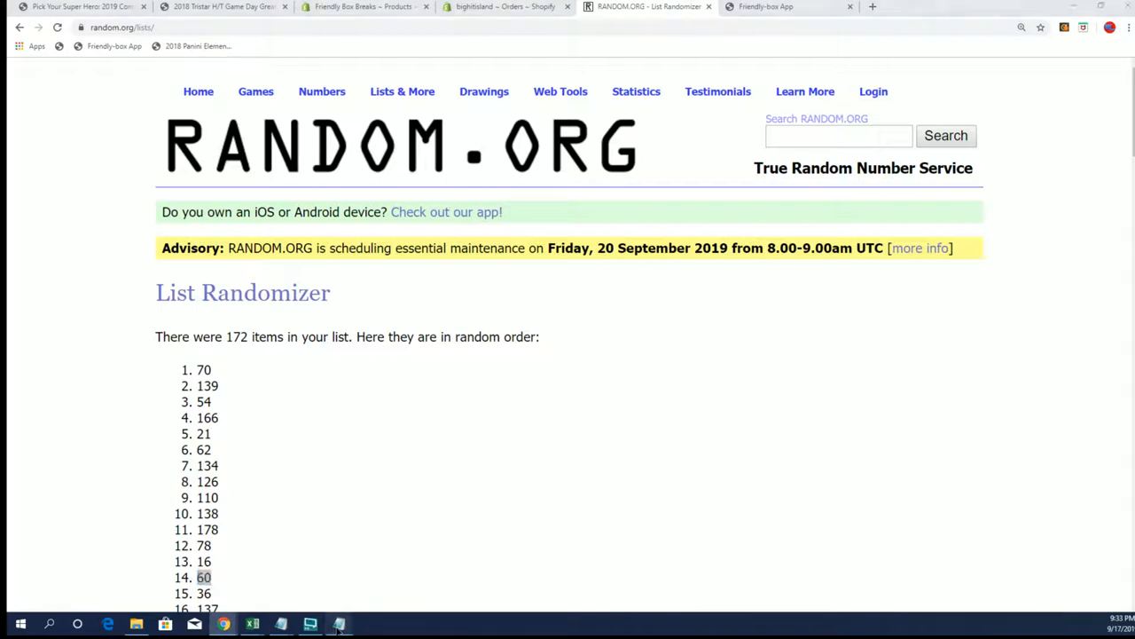
pyautogui.click(338, 622)
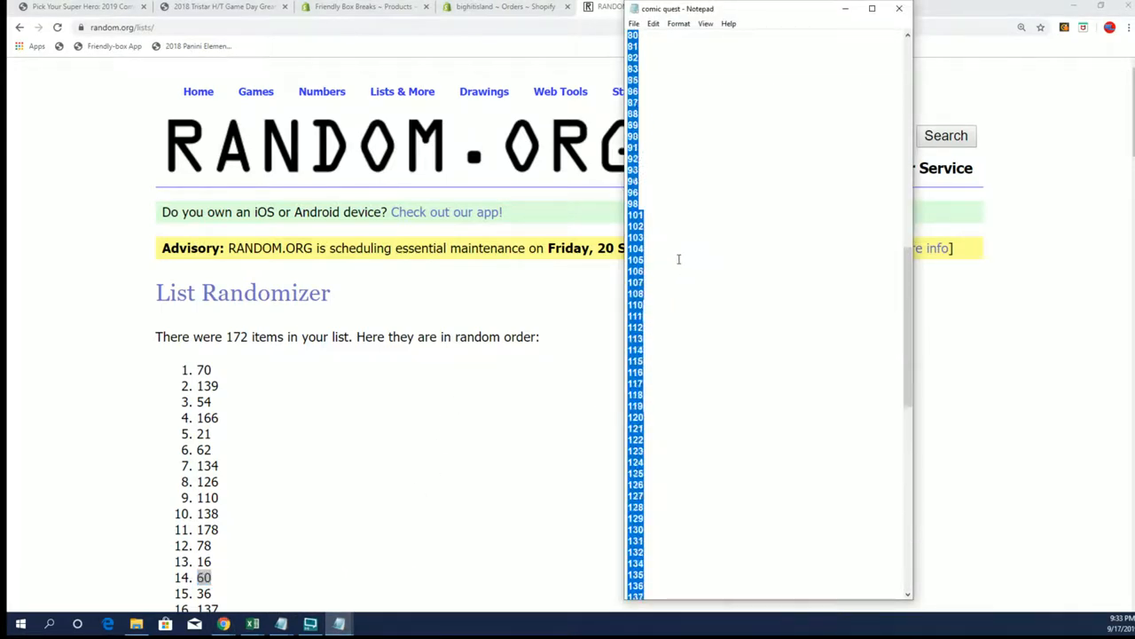